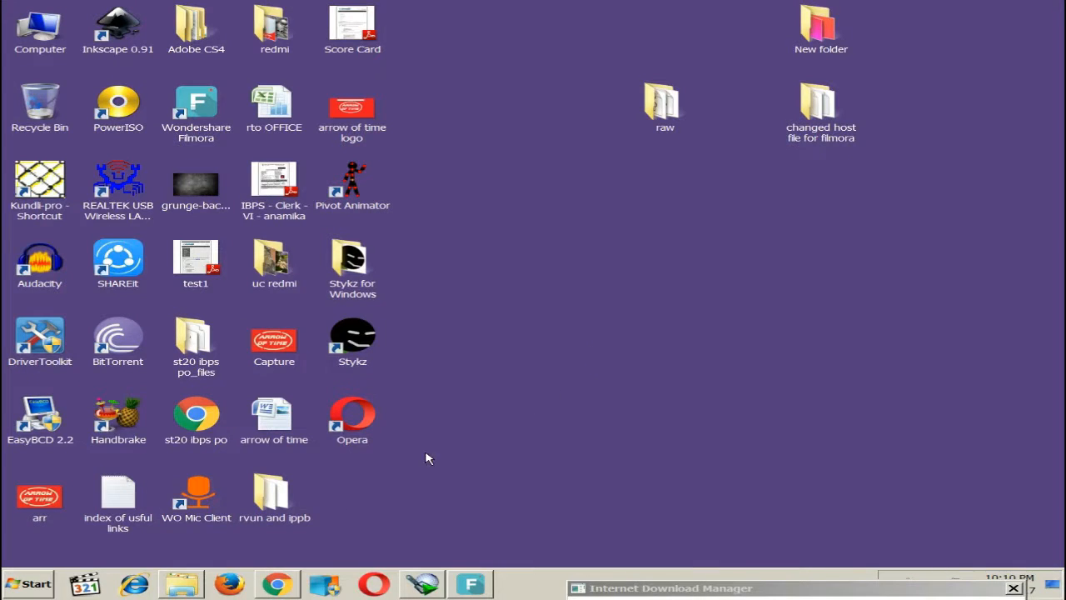
# Launch Chrome from the taskbar onto the Google India homepage.
pyautogui.click(277, 583)
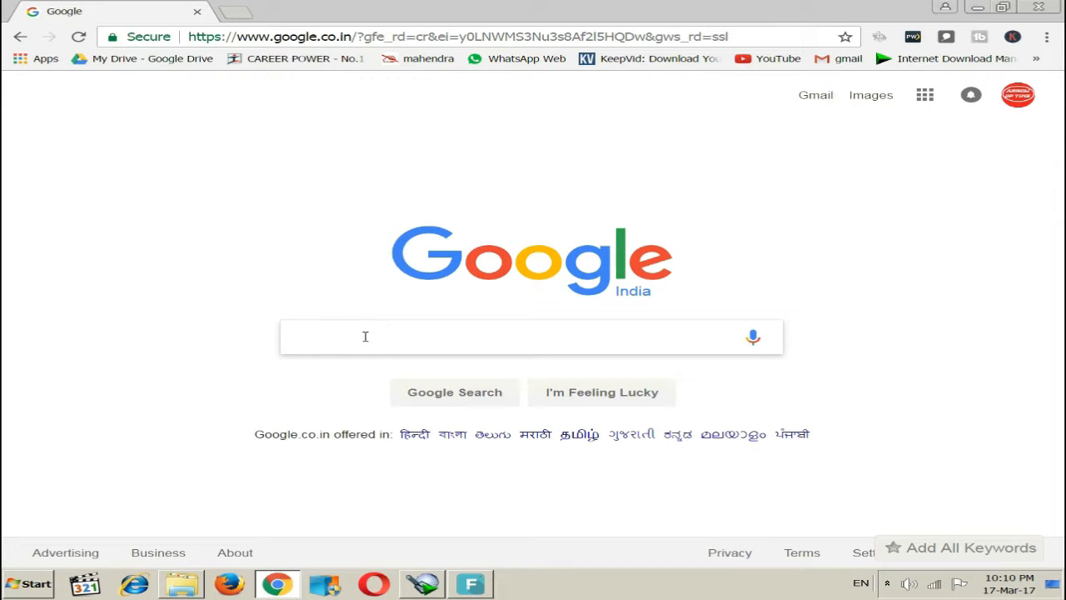
# Search Google for 'web speech api' and open the Web Speech API Demonstration result.
pyautogui.click(531, 336)
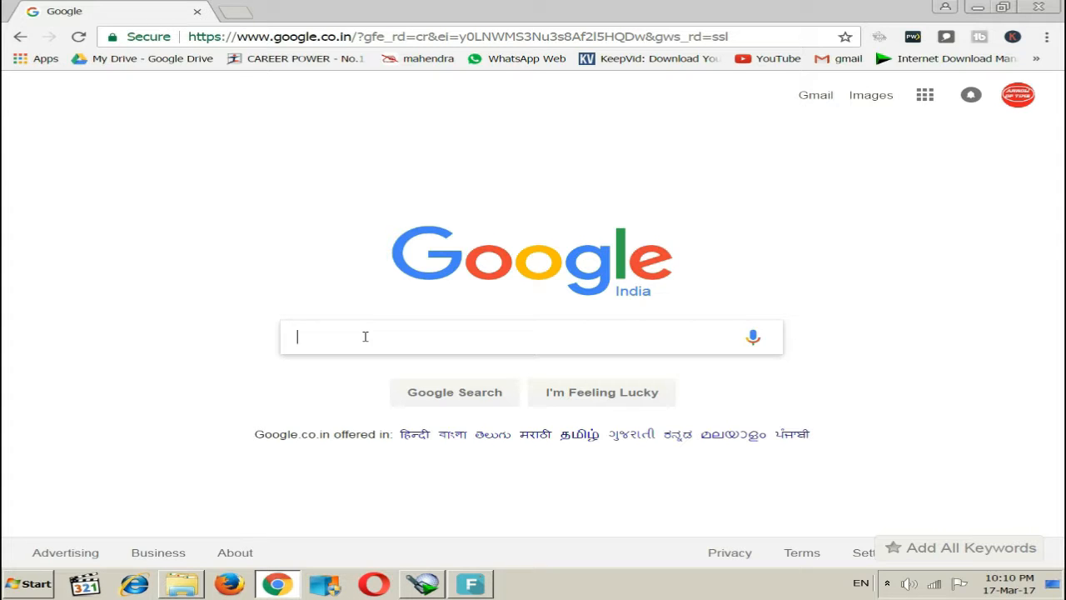
pyautogui.write('web')
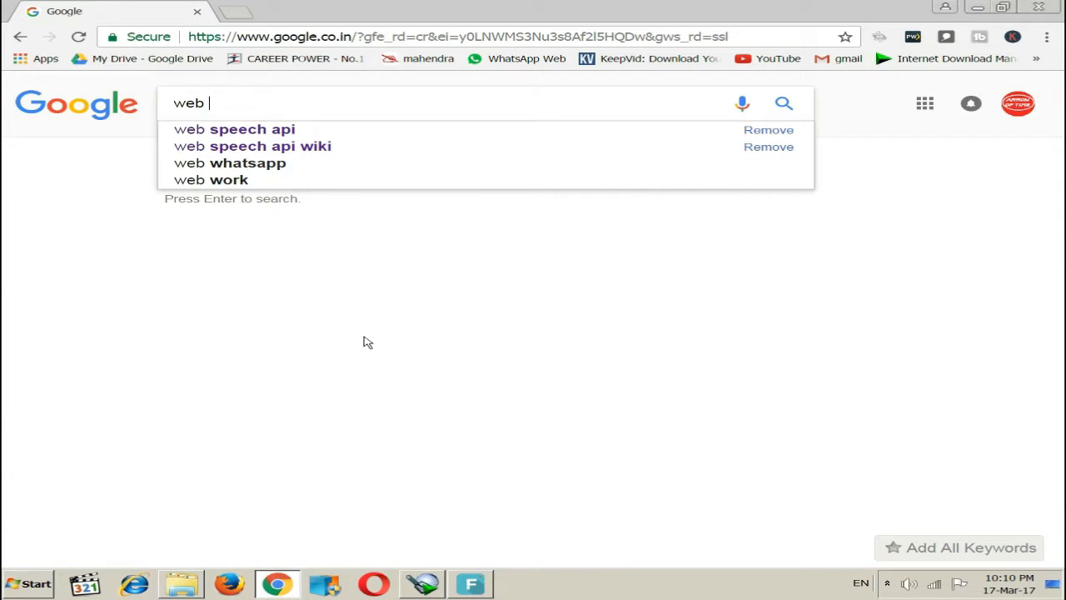
pyautogui.click(233, 129)
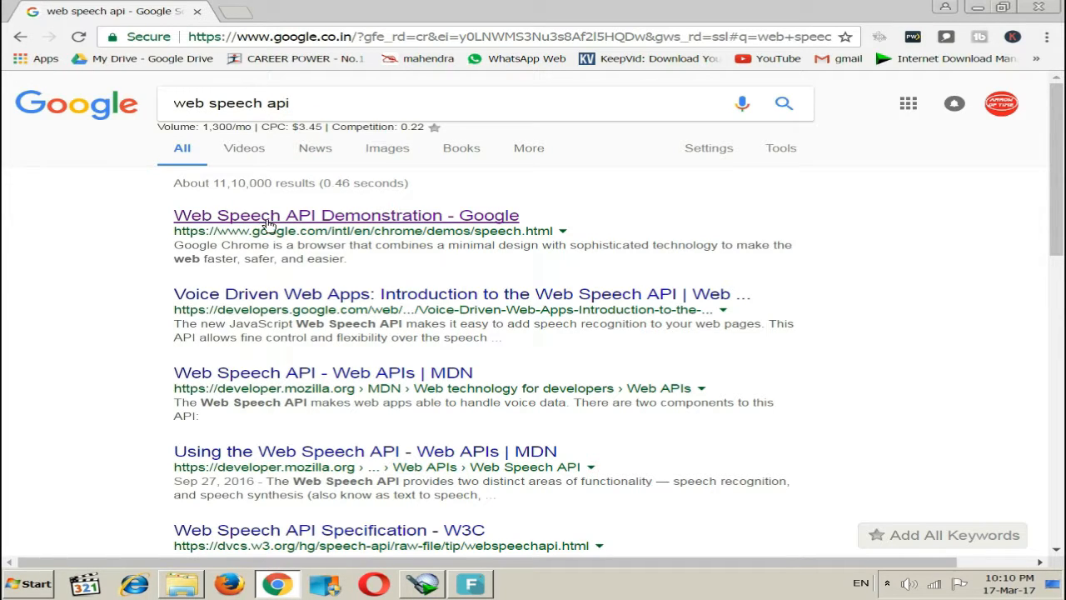
pyautogui.click(346, 215)
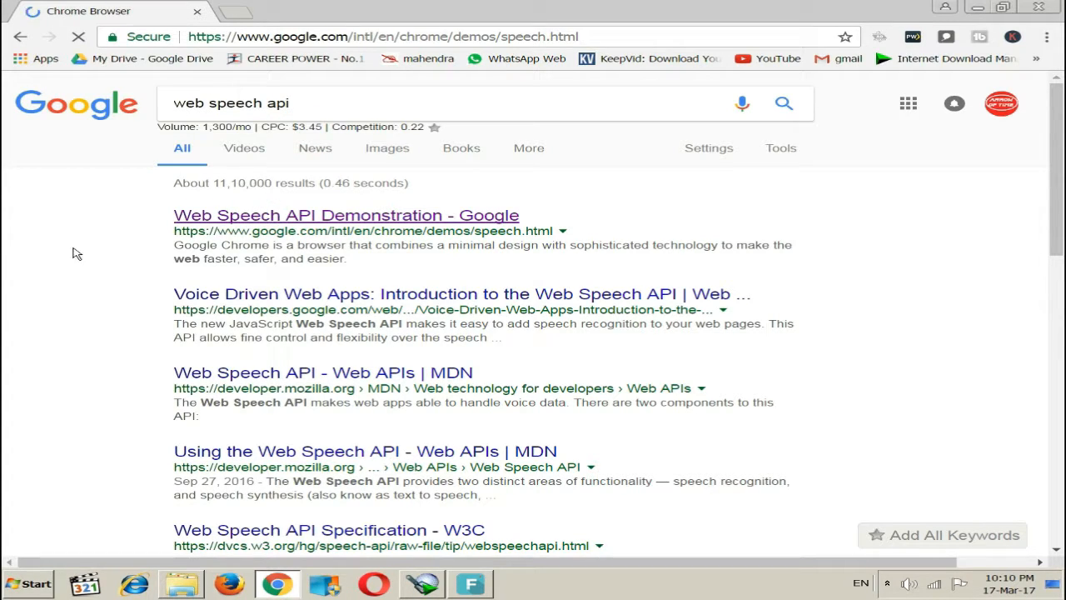
# Choose India as the English dialect region on the demonstration page.
pyautogui.click(345, 215)
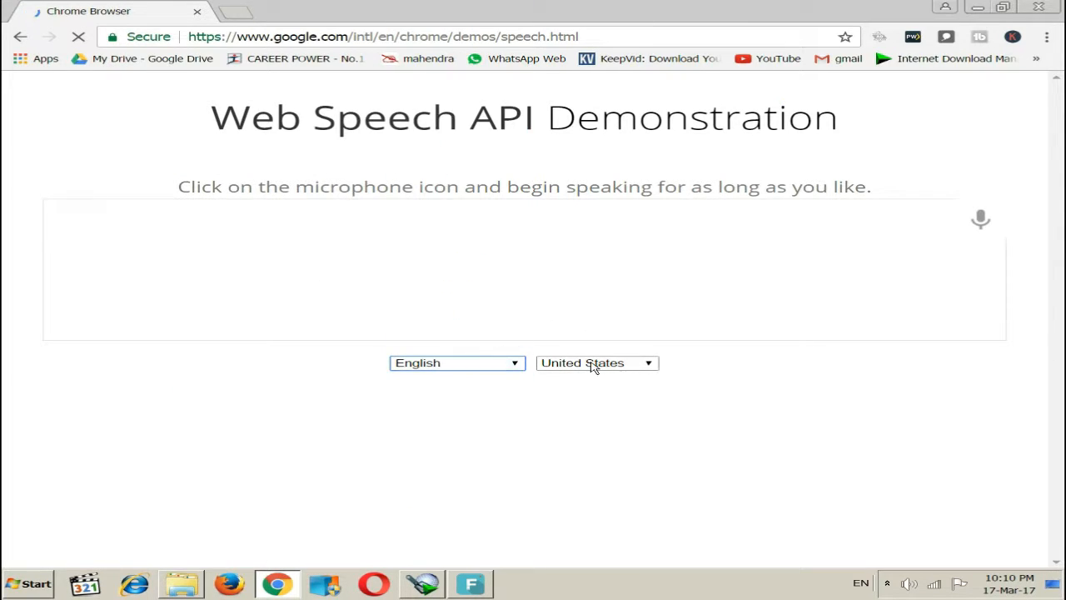
pyautogui.click(595, 362)
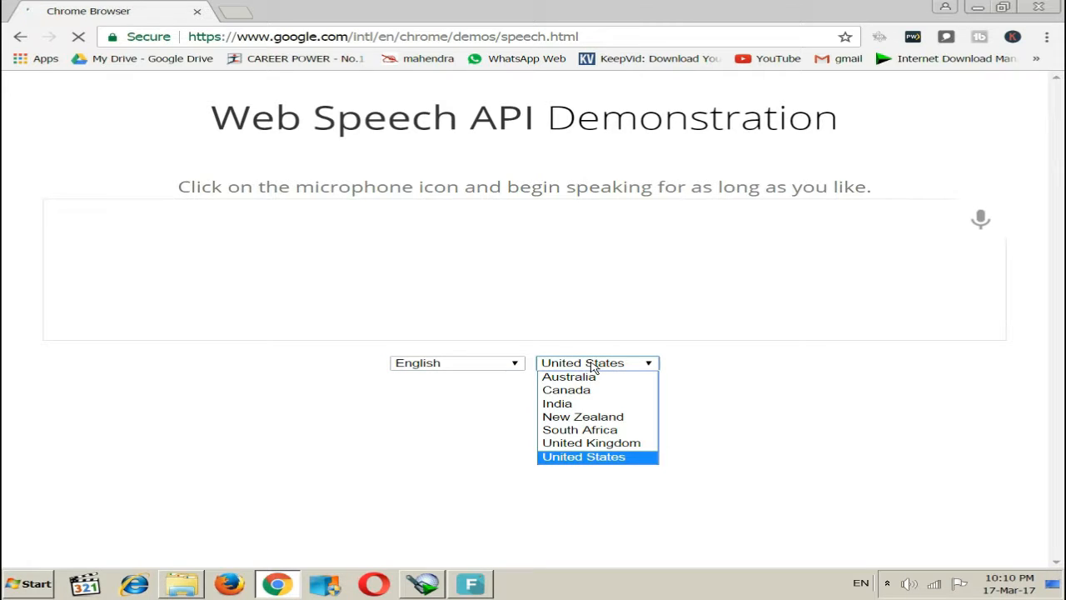
pyautogui.click(556, 403)
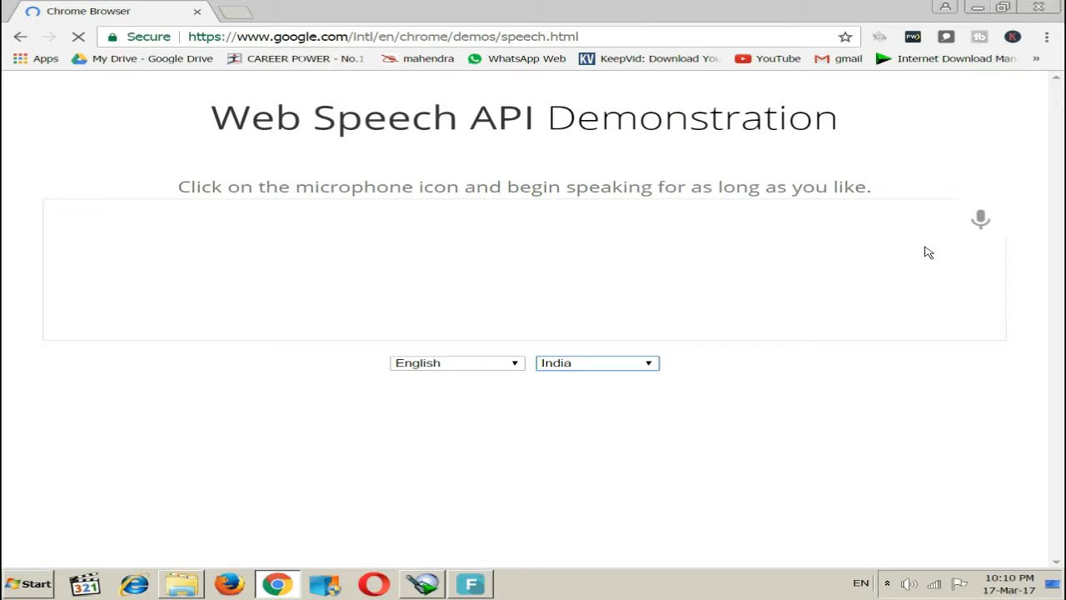
# Start the microphone, allow access, dictate an introduction, then reopen the region list.
pyautogui.click(980, 219)
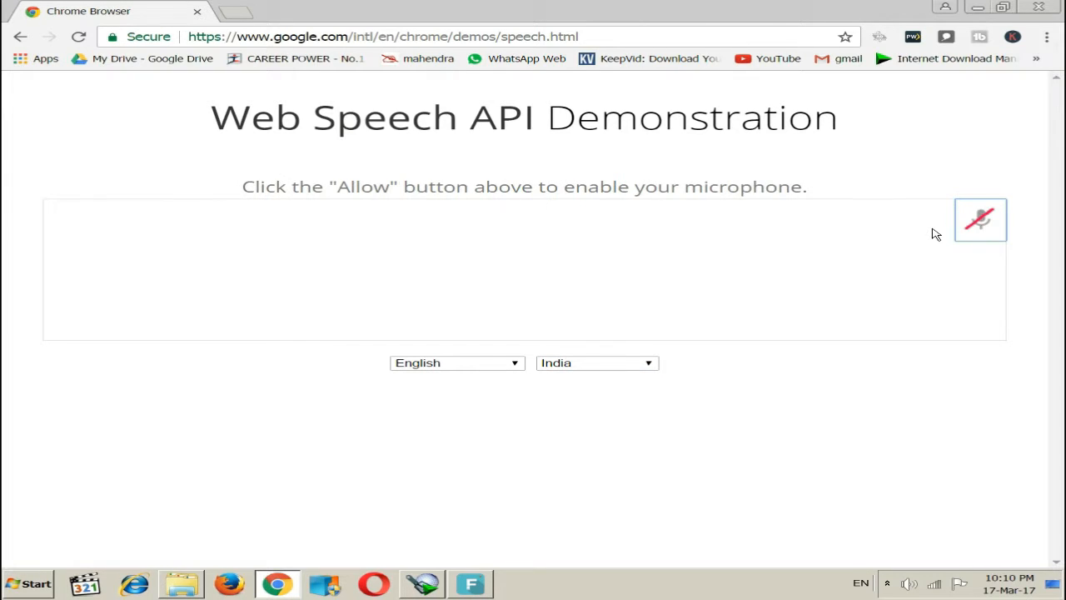
pyautogui.click(980, 219)
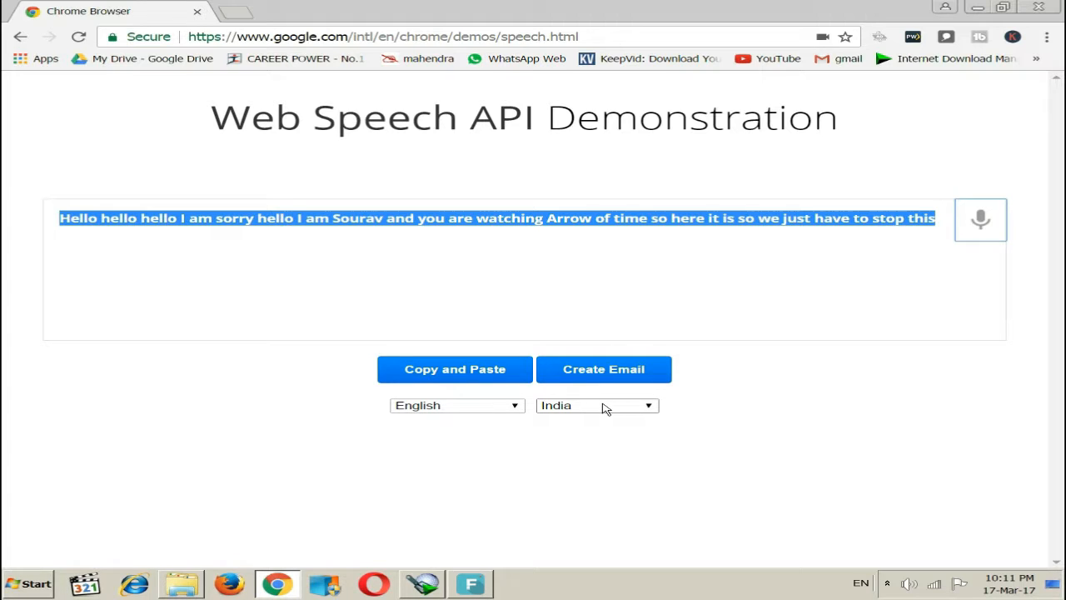
pyautogui.click(596, 406)
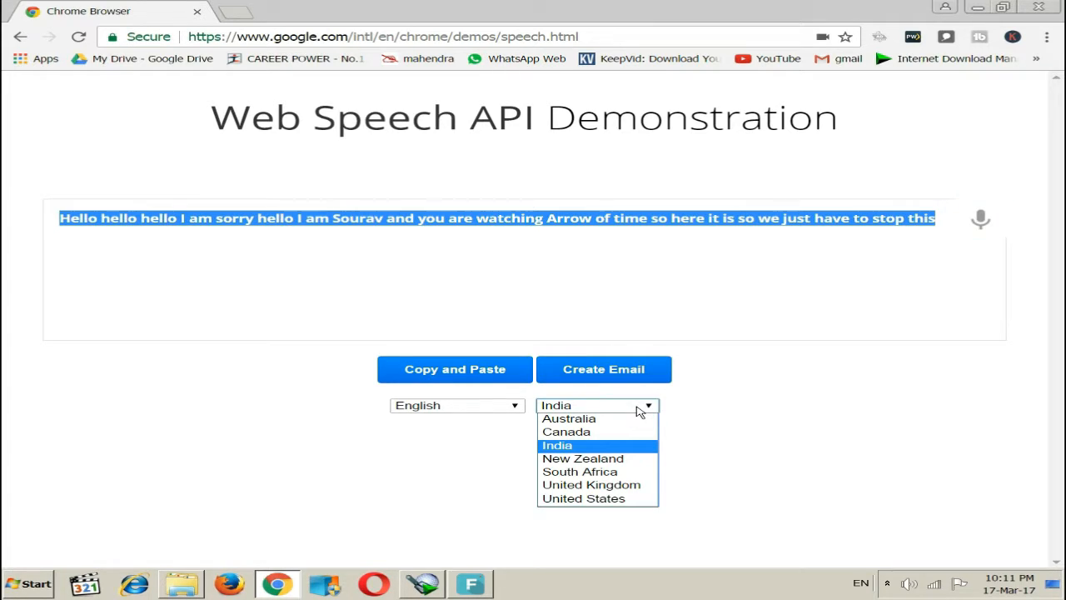
pyautogui.moveTo(569, 418)
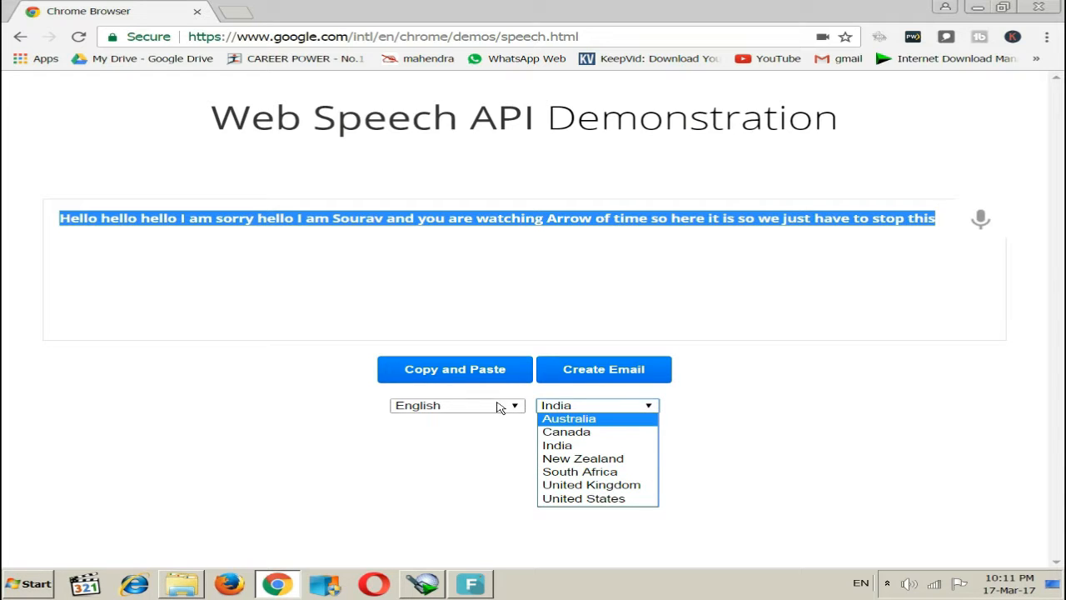